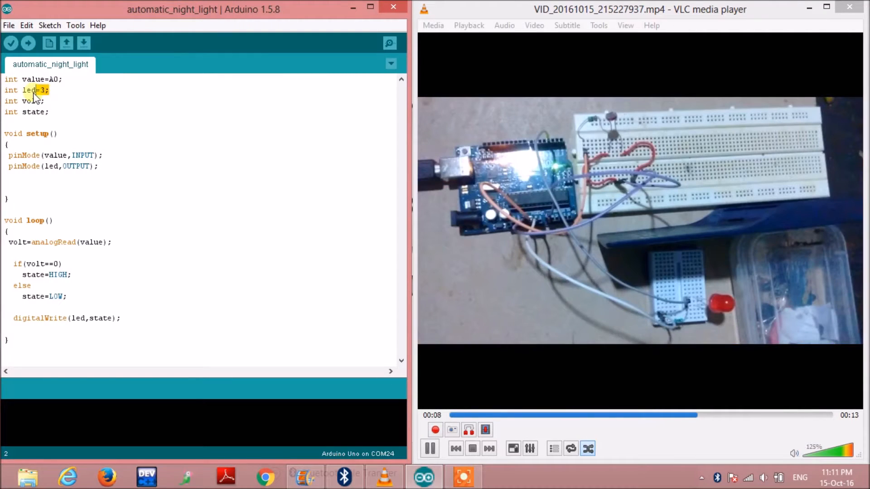
Step: Highlight the led=3 declaration and the setup() pinMode lines while explaining them
left_click_drag(22, 91, 50, 112)
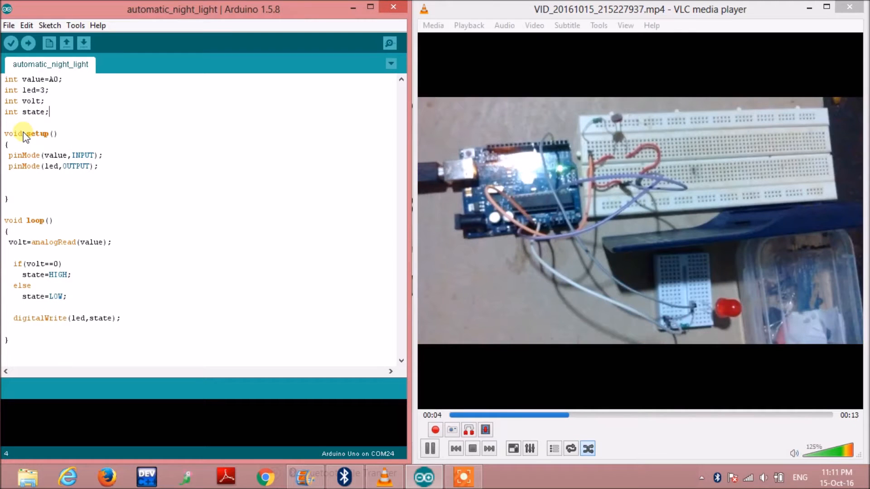
left_click_drag(24, 133, 97, 178)
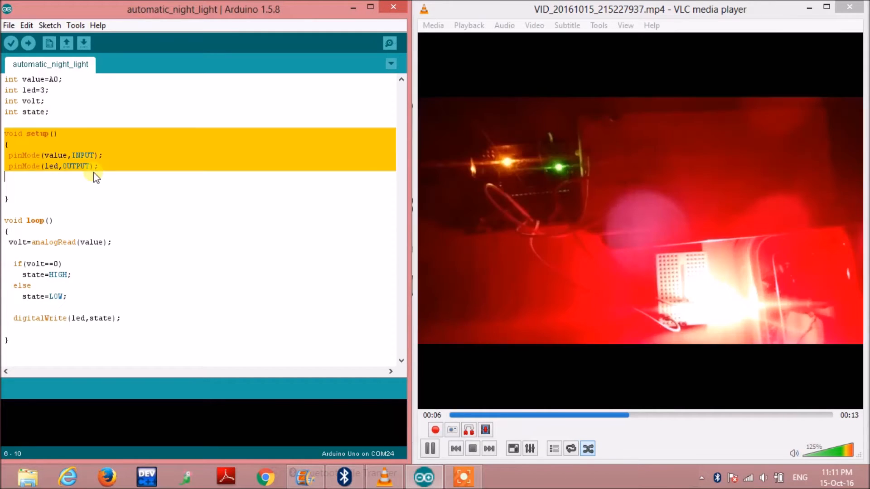
left_click(110, 141)
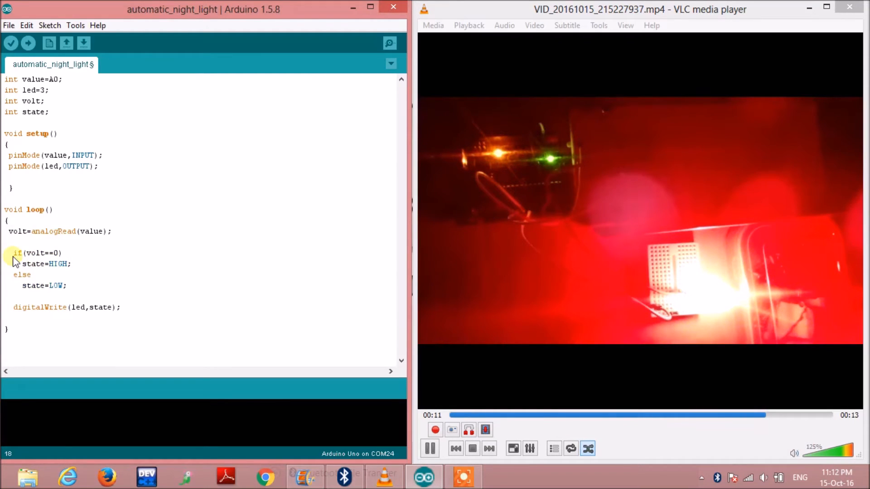
left_click(471, 415)
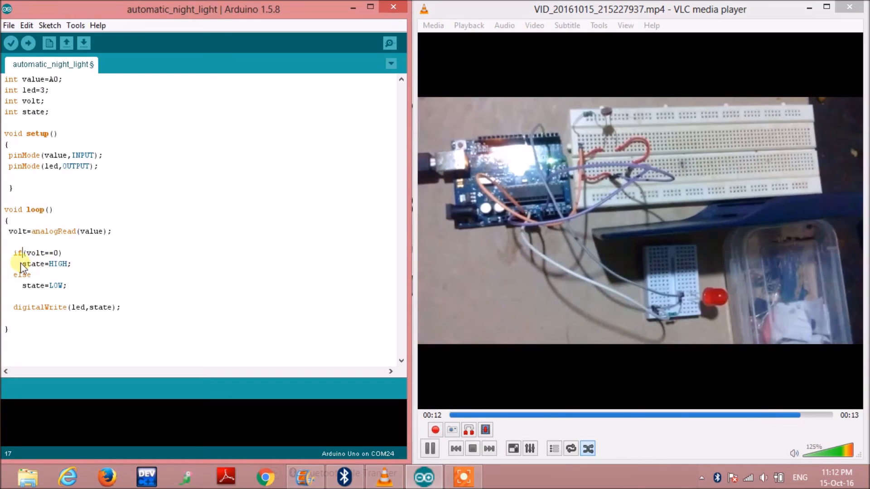
double_click(31, 263)
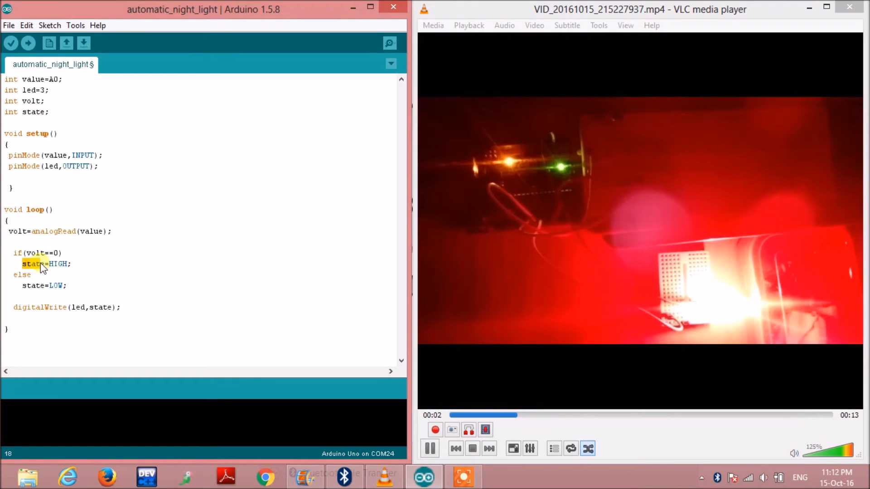
left_click_drag(42, 263, 49, 275)
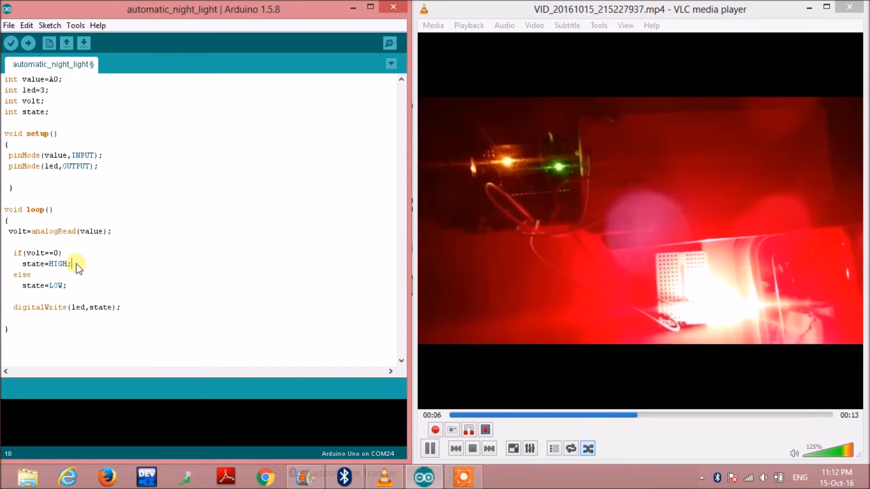
double_click(57, 264)
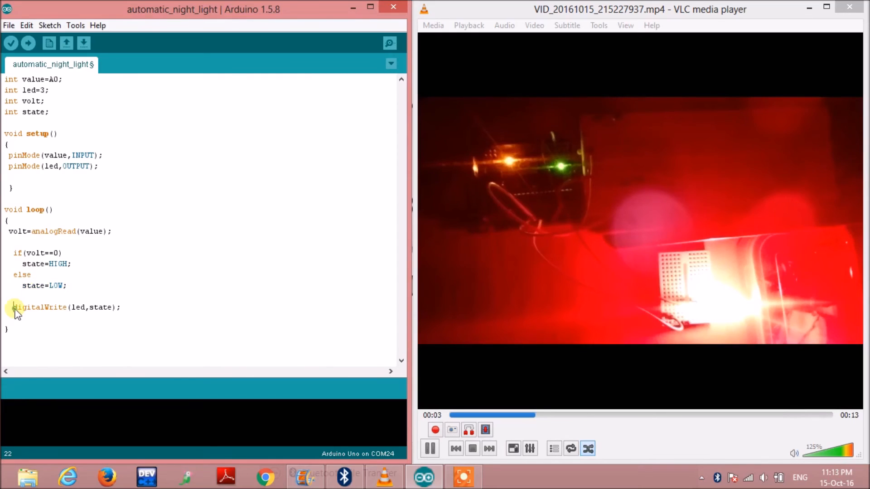
left_click_drag(71, 307, 111, 307)
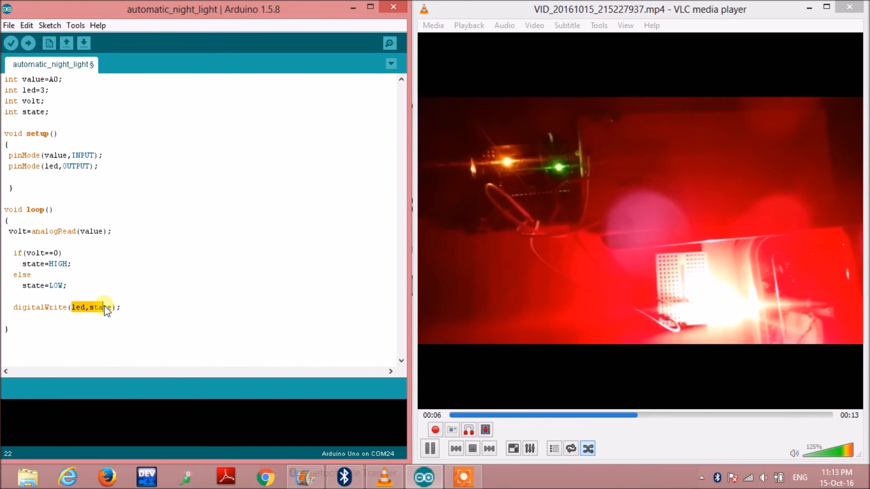